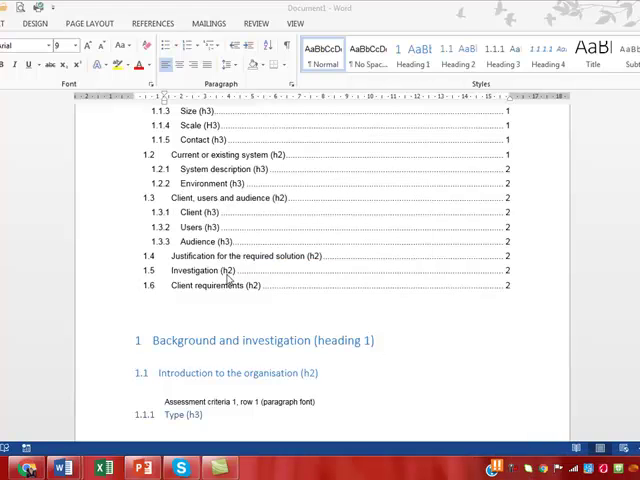
{"action": "mouse_move", "coordinate": [199, 334]}
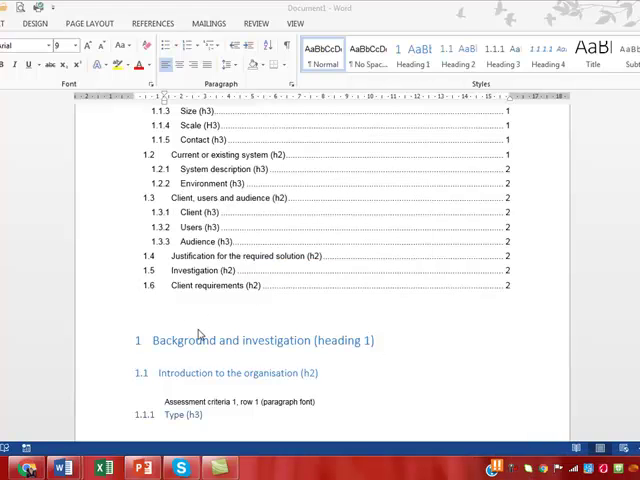
- Add the line 'Screenshots of the current system' below the document's final page-break note
{"action": "scroll", "scroll_direction": "down", "scroll_amount": 3}
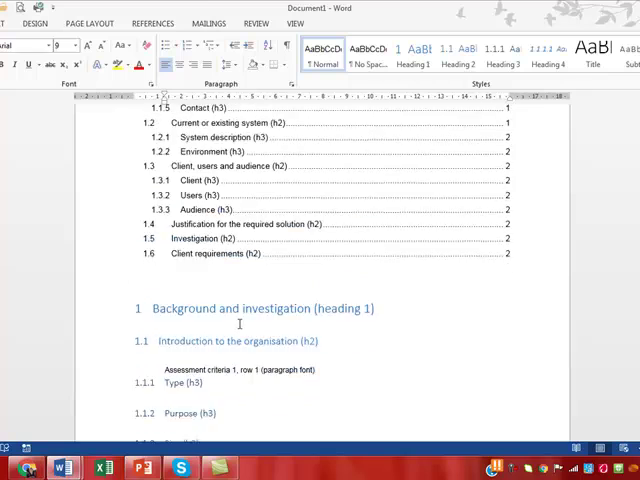
{"action": "scroll", "scroll_direction": "down", "scroll_amount": 3}
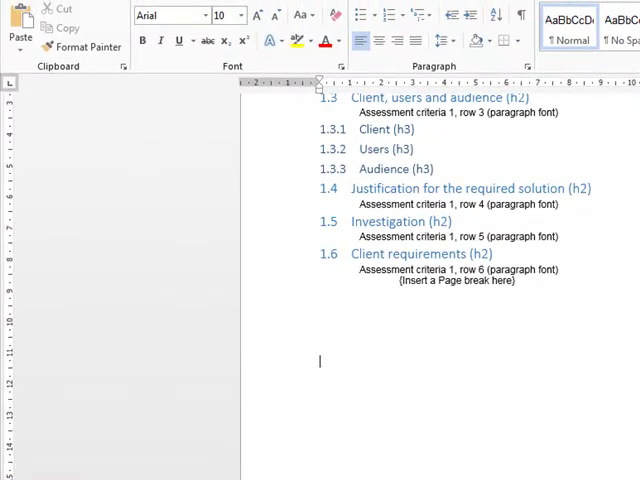
{"action": "type", "text": "Screen"}
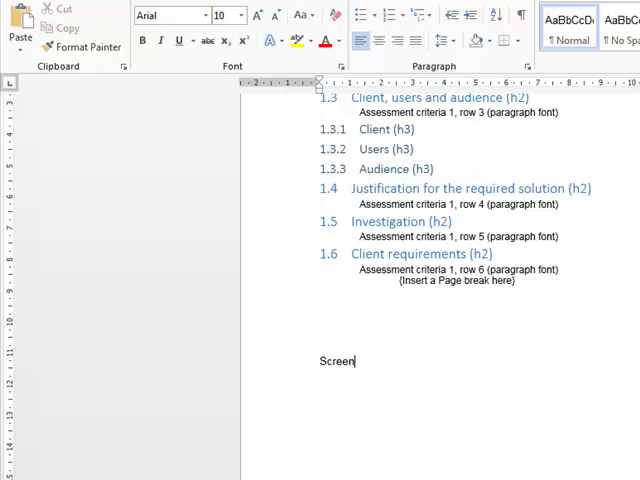
{"action": "type", "text": "shots of the c"}
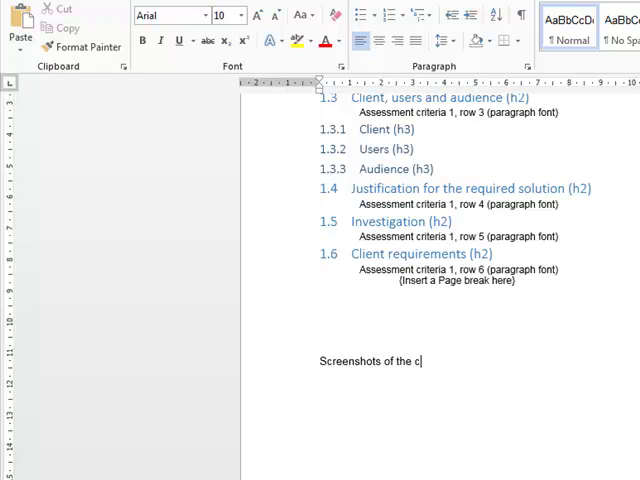
{"action": "type", "text": "urrent system"}
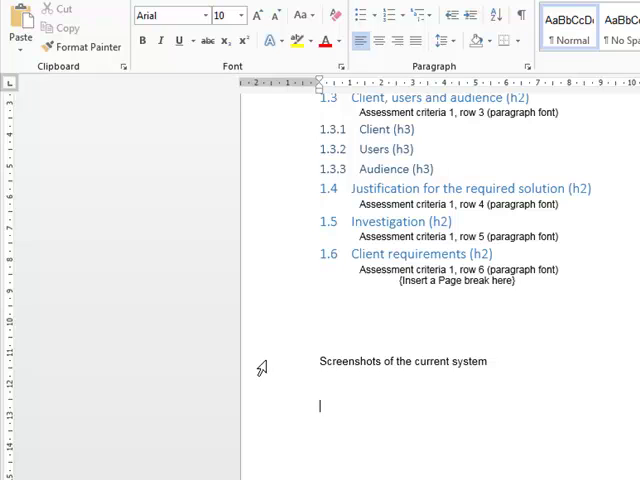
{"action": "mouse_move", "coordinate": [248, 378]}
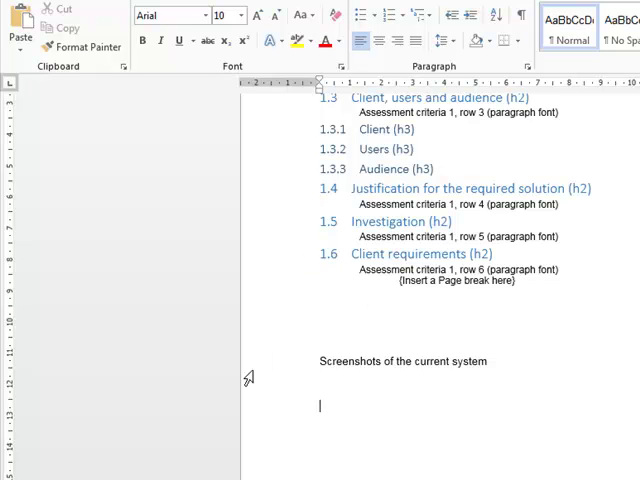
{"action": "mouse_move", "coordinate": [550, 155]}
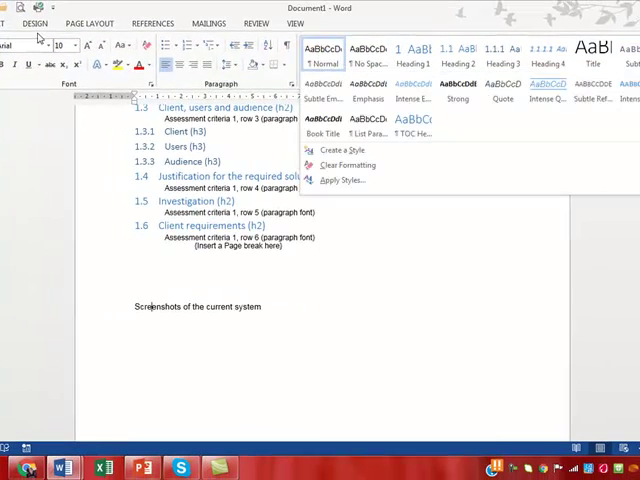
{"action": "mouse_move", "coordinate": [340, 149]}
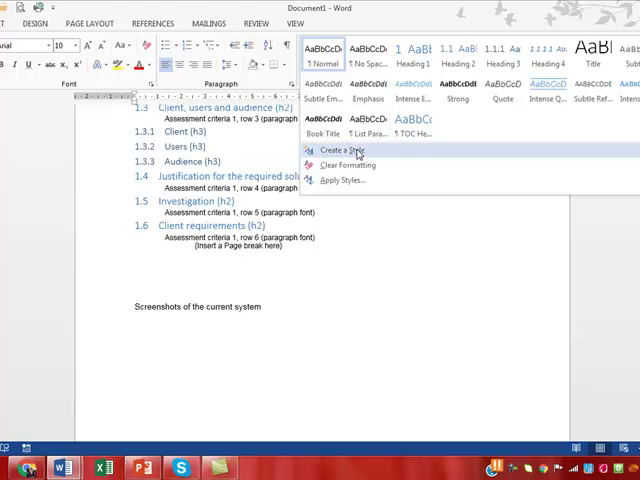
- Create a new style named 'Appendix' from the screenshots line's formatting
{"action": "left_click", "coordinate": [343, 150]}
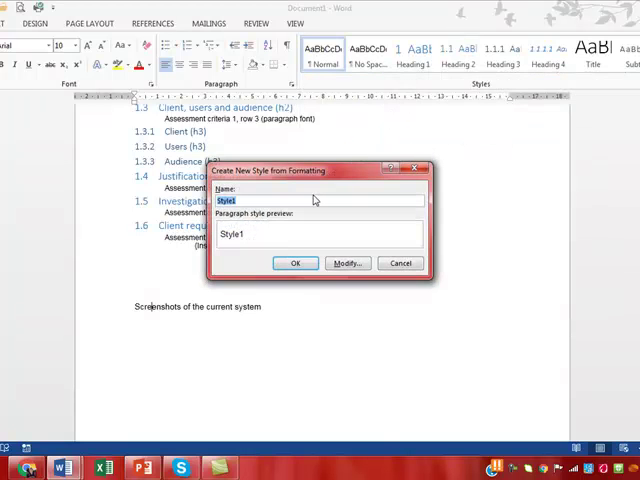
{"action": "type", "text": "Appendix"}
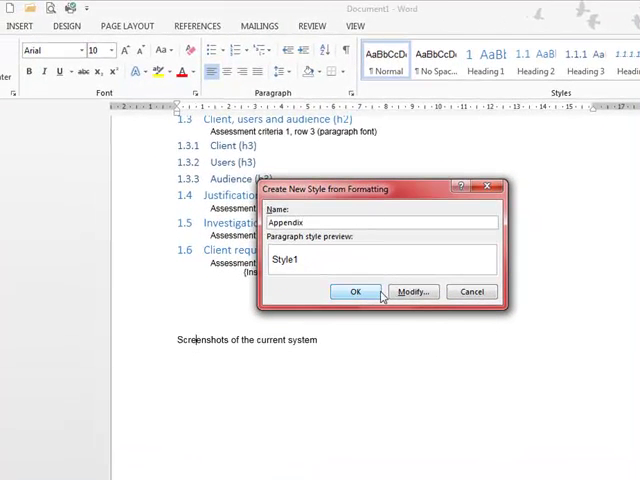
{"action": "left_click", "coordinate": [355, 291]}
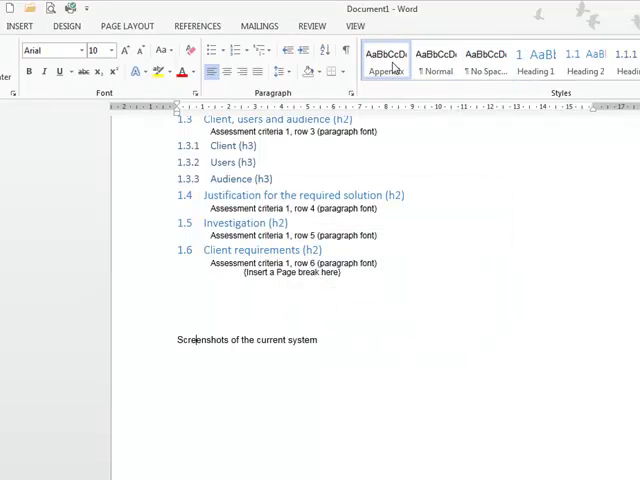
- Modify the Appendix style to Gisha 16 pt bold with Normal as the following paragraph style
{"action": "right_click", "coordinate": [384, 58]}
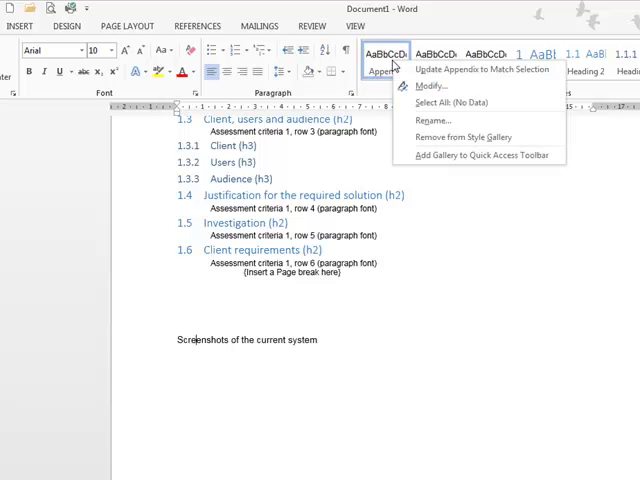
{"action": "mouse_move", "coordinate": [421, 87]}
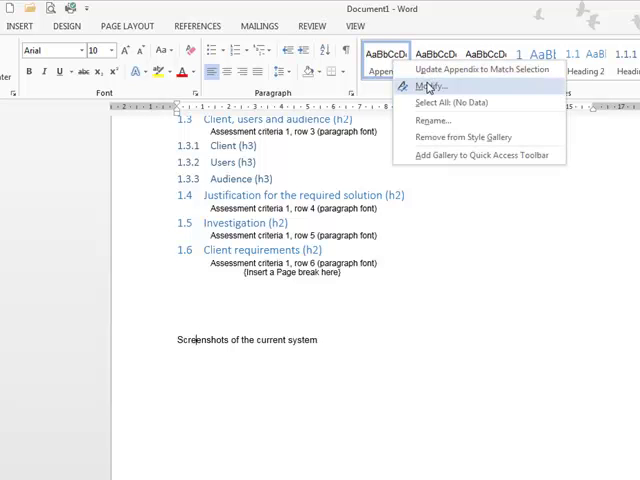
{"action": "left_click", "coordinate": [428, 84]}
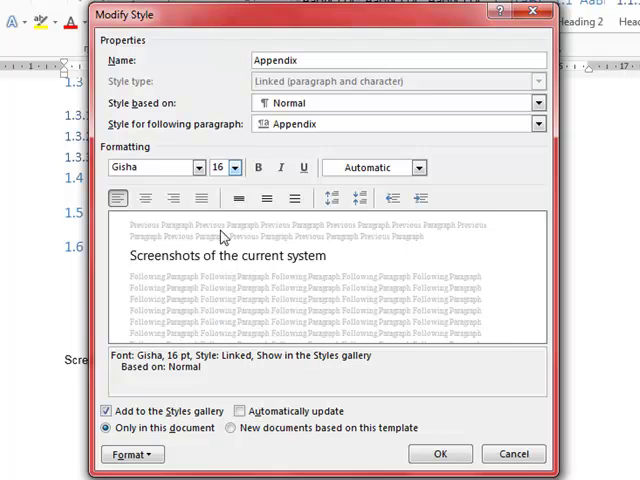
{"action": "left_click", "coordinate": [258, 167]}
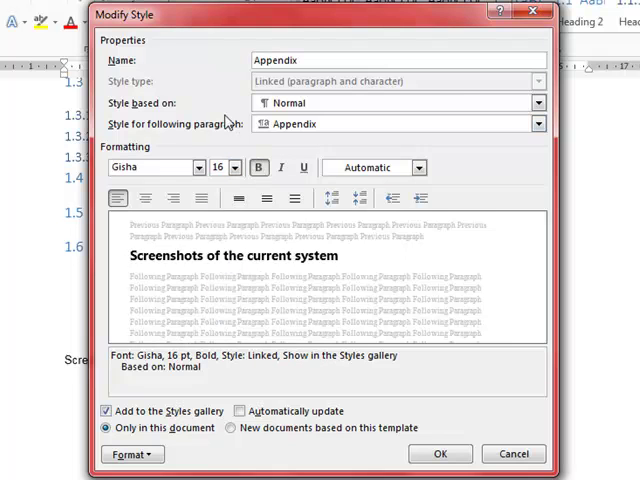
{"action": "mouse_move", "coordinate": [155, 131]}
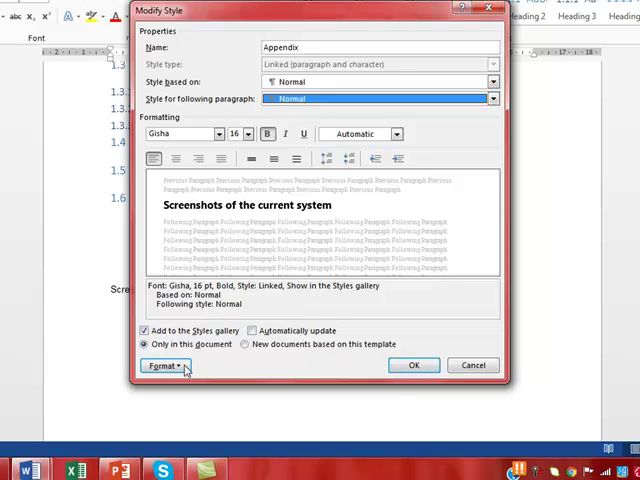
{"action": "left_click", "coordinate": [165, 365]}
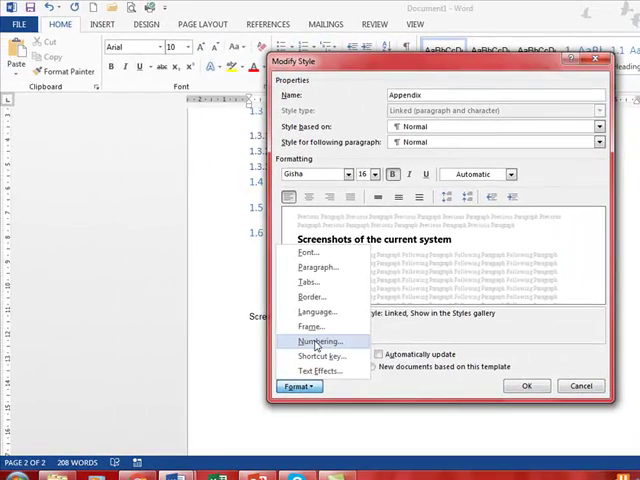
- Define a custom 'Appendix A, B, C' capital-letter number format for the Appendix style
{"action": "left_click", "coordinate": [315, 341]}
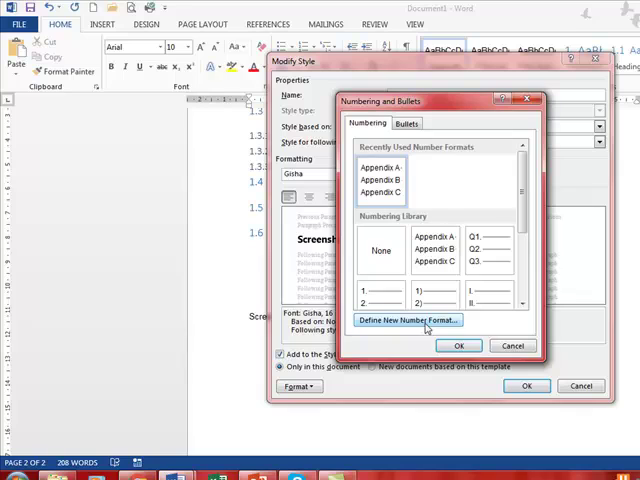
{"action": "left_click", "coordinate": [408, 320]}
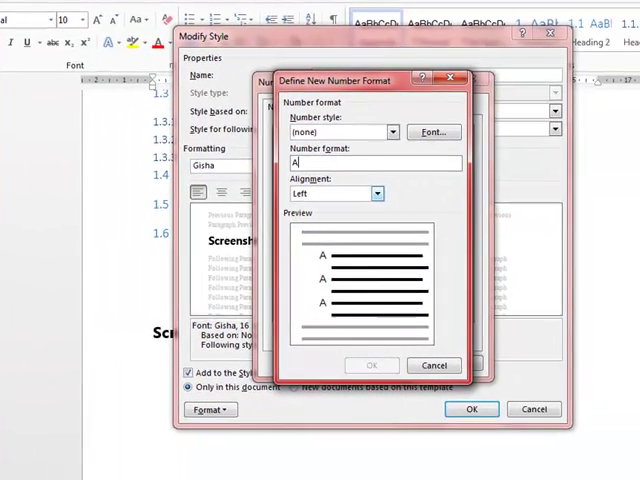
{"action": "type", "text": "Appendix"}
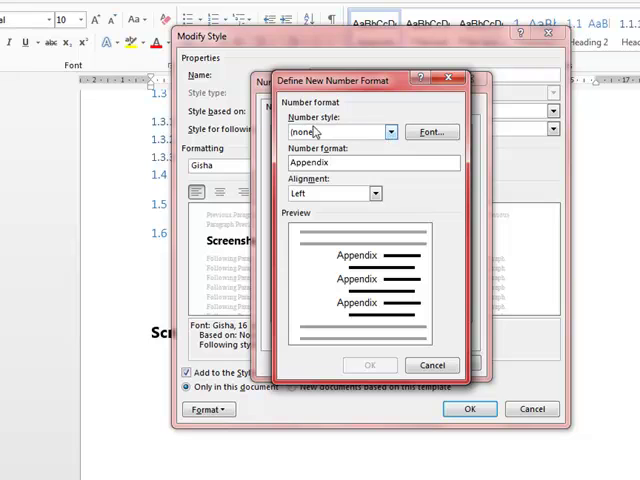
{"action": "left_click", "coordinate": [383, 131]}
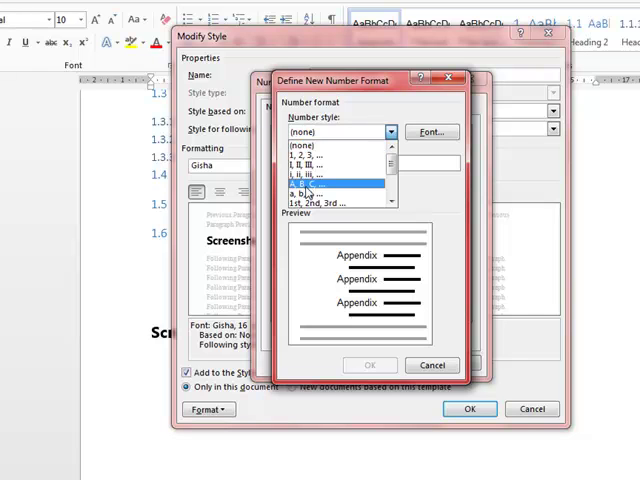
{"action": "left_click", "coordinate": [320, 185]}
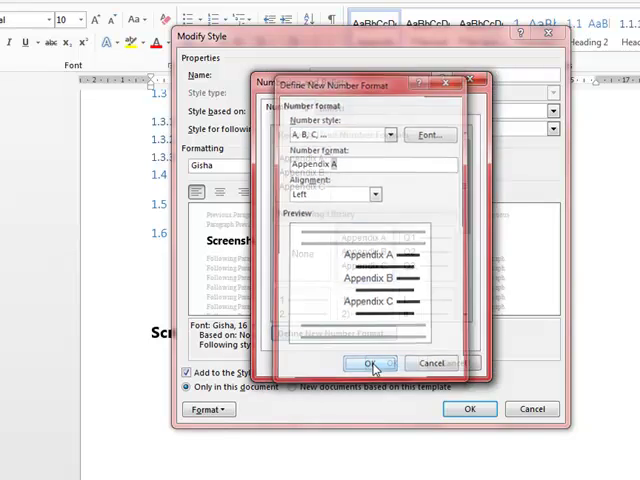
{"action": "left_click", "coordinate": [366, 362]}
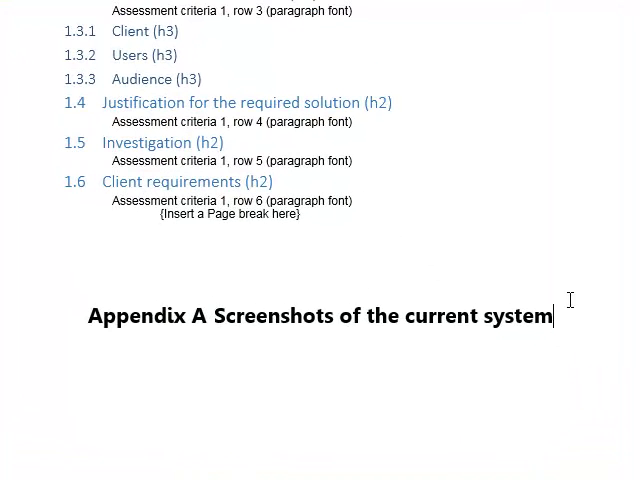
- Add placeholder text under Appendix A and further appendix headings numbered through Appendix C
{"action": "type", "text": "Asdfasdfasdf"}
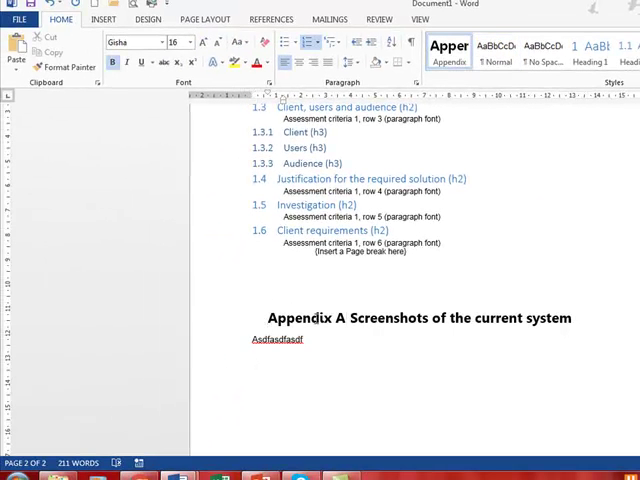
{"action": "scroll", "scroll_direction": "down", "scroll_amount": 3}
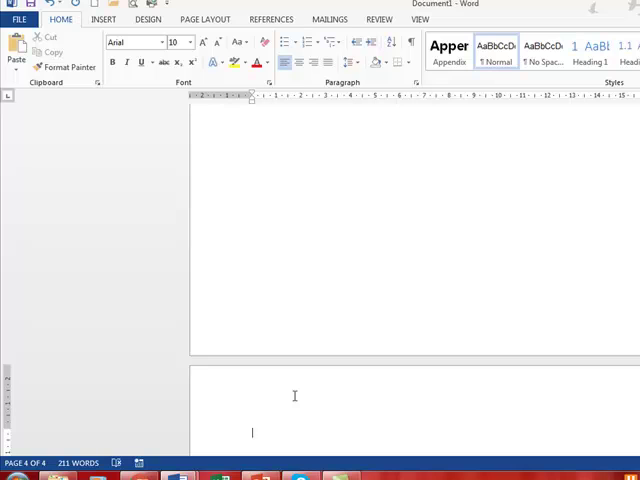
{"action": "type", "text": "Ques"}
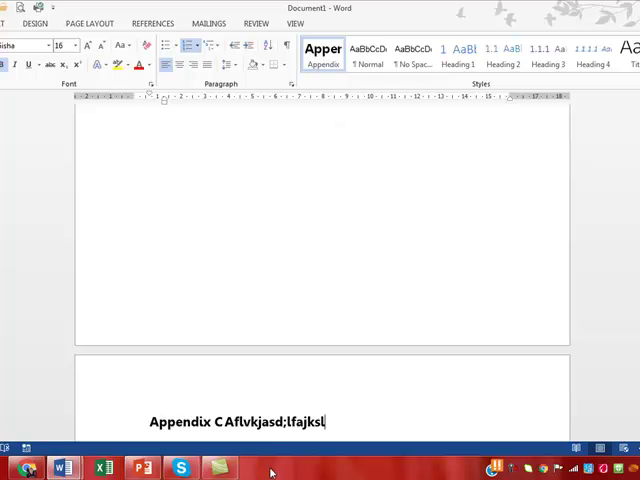
{"action": "scroll", "scroll_direction": "up", "scroll_amount": 3}
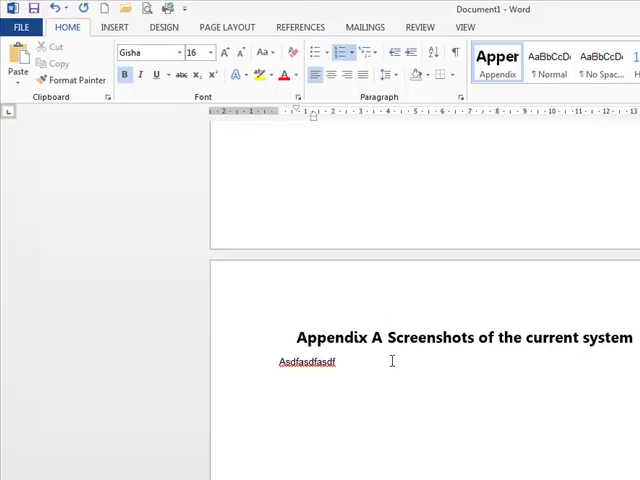
{"action": "scroll", "scroll_direction": "up", "scroll_amount": 3}
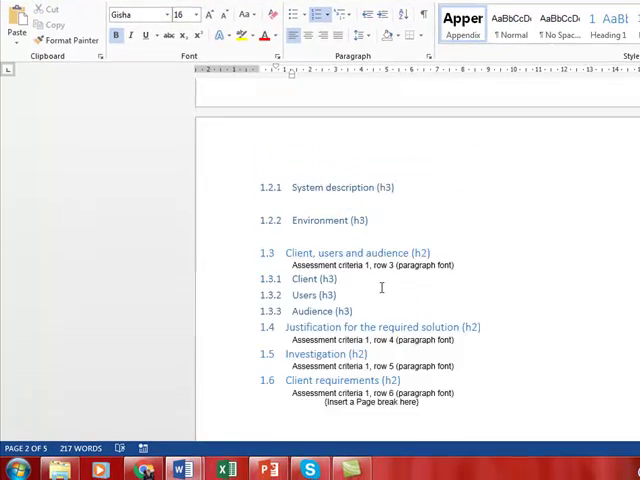
- Update the entire existing table of contents, not just its page numbers
{"action": "scroll", "scroll_direction": "up", "scroll_amount": 3}
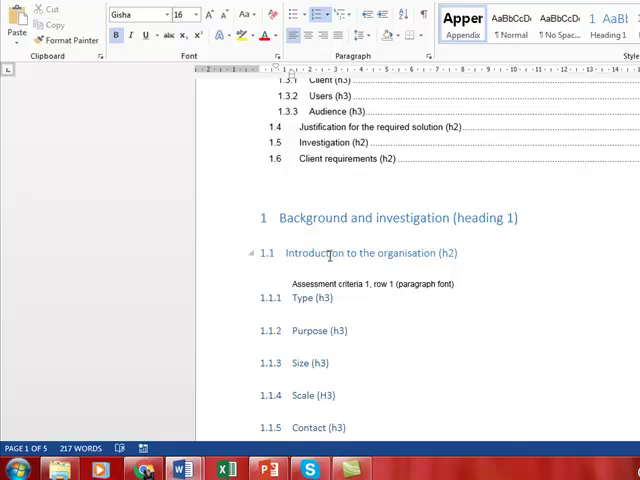
{"action": "scroll", "scroll_direction": "up", "scroll_amount": 3}
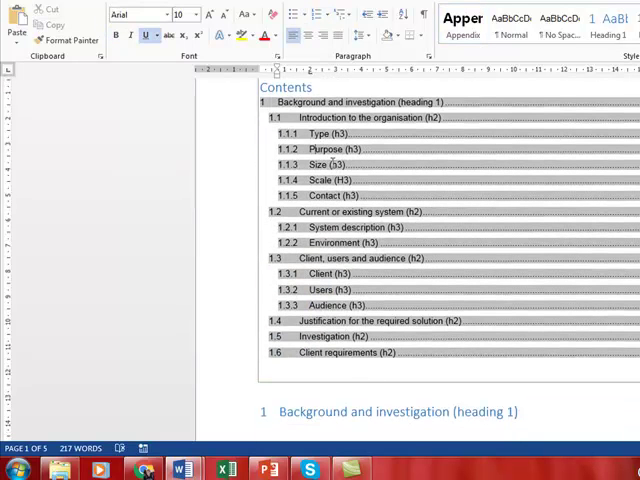
{"action": "left_click", "coordinate": [322, 90]}
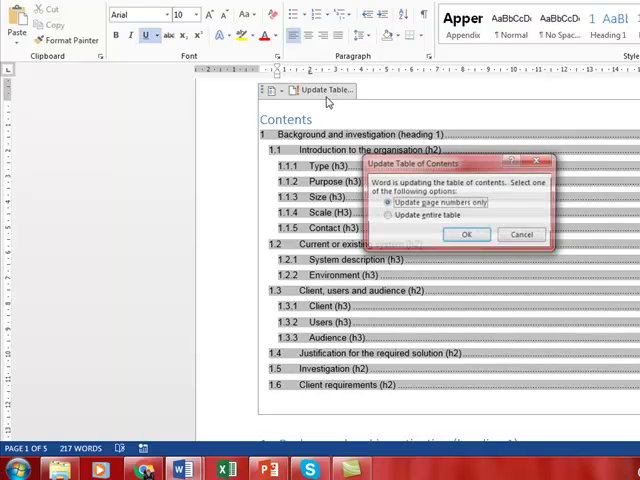
{"action": "left_click", "coordinate": [388, 216]}
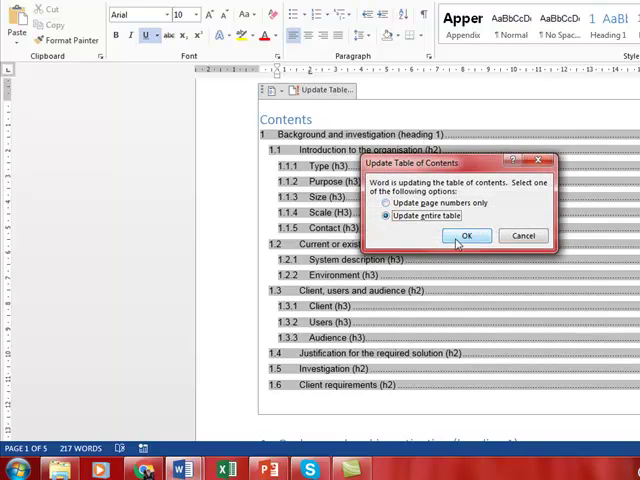
{"action": "left_click", "coordinate": [463, 236]}
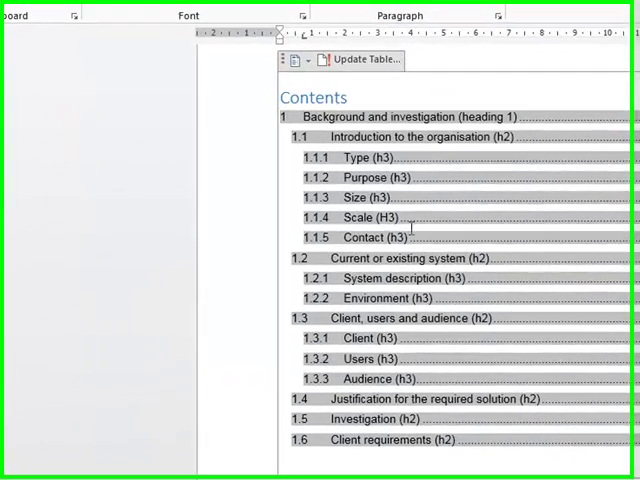
- Remove the existing table of contents from the report
{"action": "left_click", "coordinate": [300, 58]}
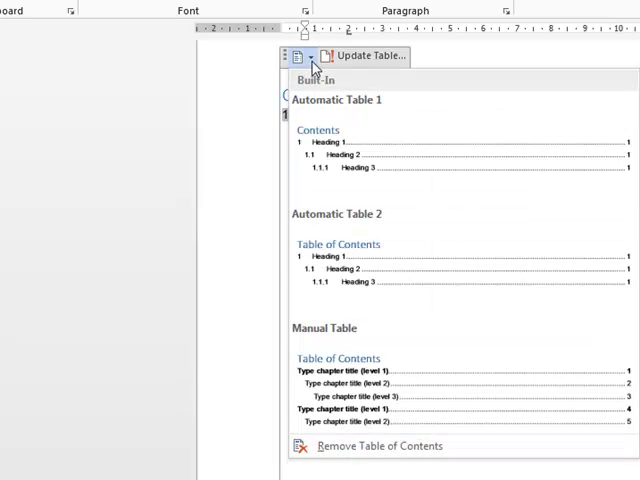
{"action": "mouse_move", "coordinate": [380, 446]}
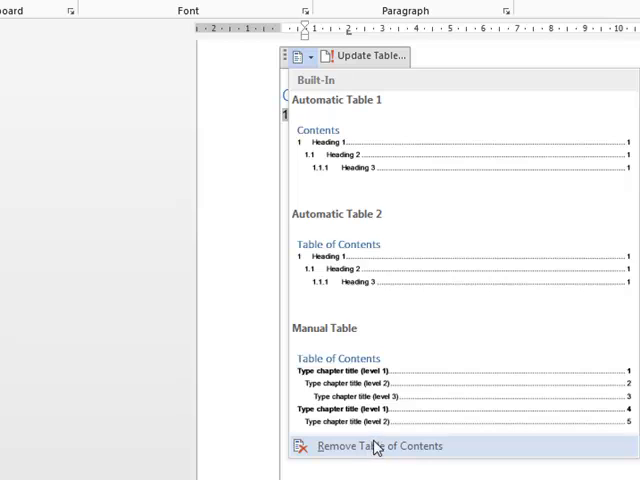
{"action": "left_click", "coordinate": [380, 446]}
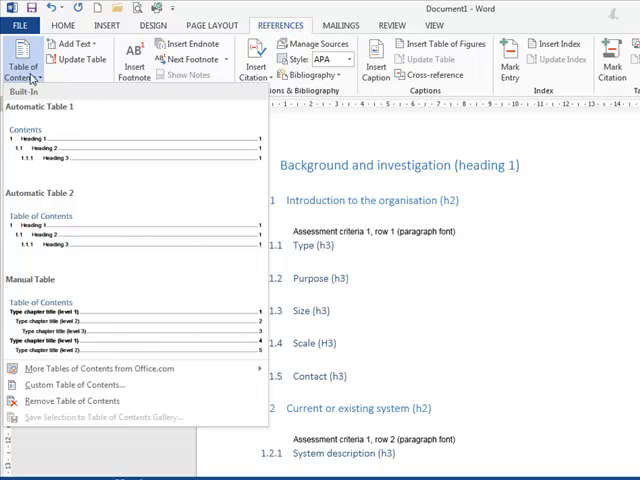
{"action": "mouse_move", "coordinate": [73, 385]}
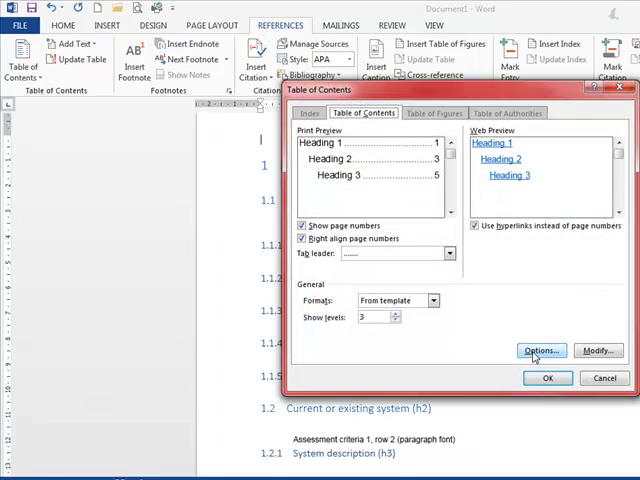
- Insert a custom table of contents with the Appendix style included at TOC level 1
{"action": "left_click", "coordinate": [539, 350]}
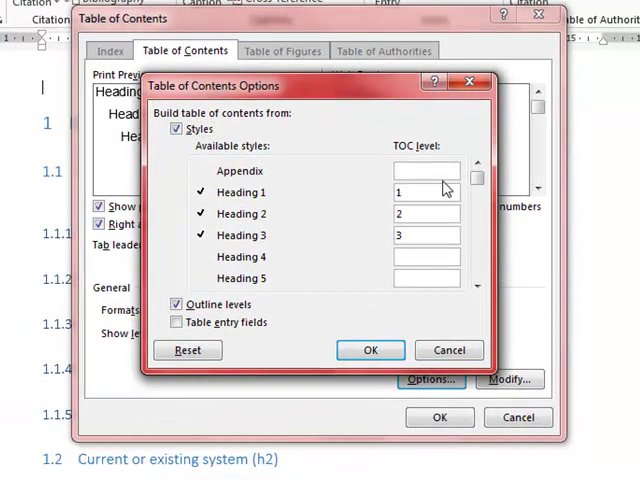
{"action": "mouse_move", "coordinate": [434, 207]}
{"action": "type", "text": "1"}
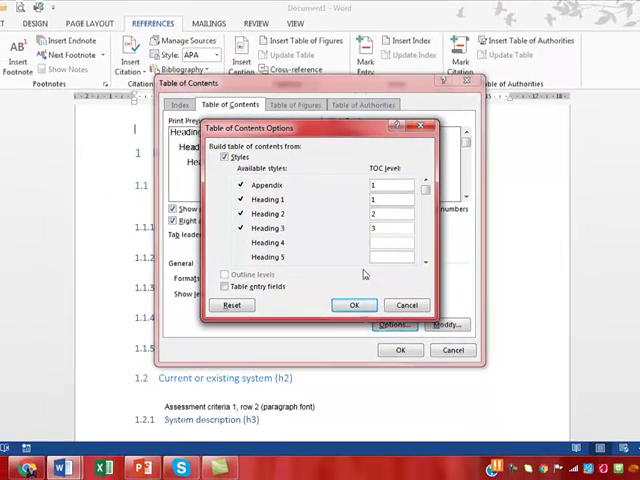
{"action": "left_click", "coordinate": [355, 305]}
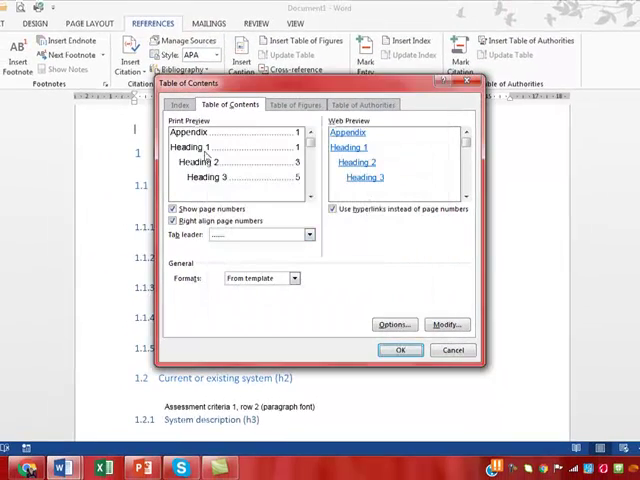
{"action": "left_click", "coordinate": [400, 350]}
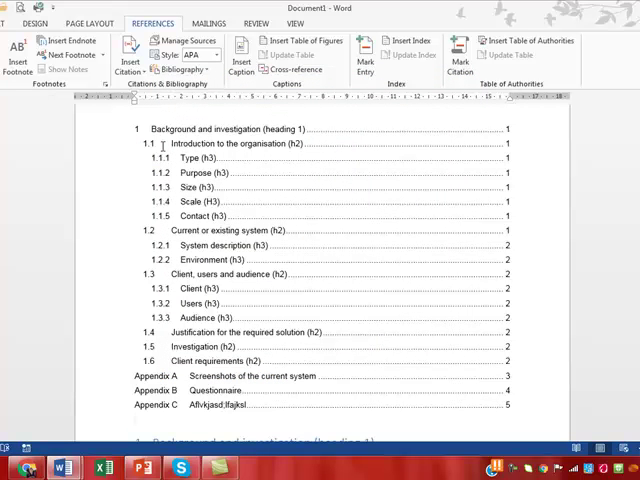
{"action": "scroll", "scroll_direction": "down", "scroll_amount": 3}
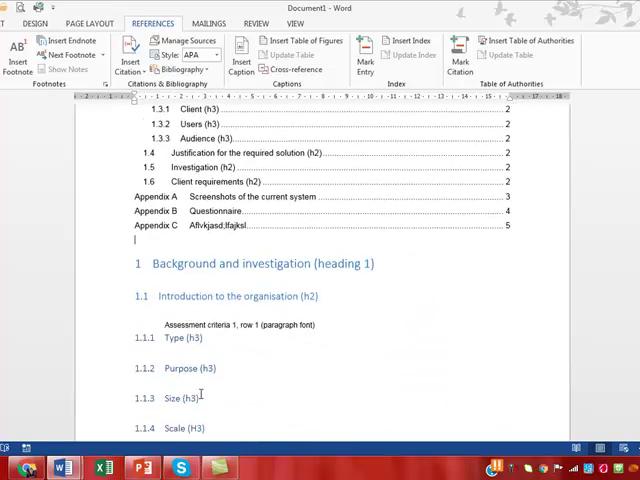